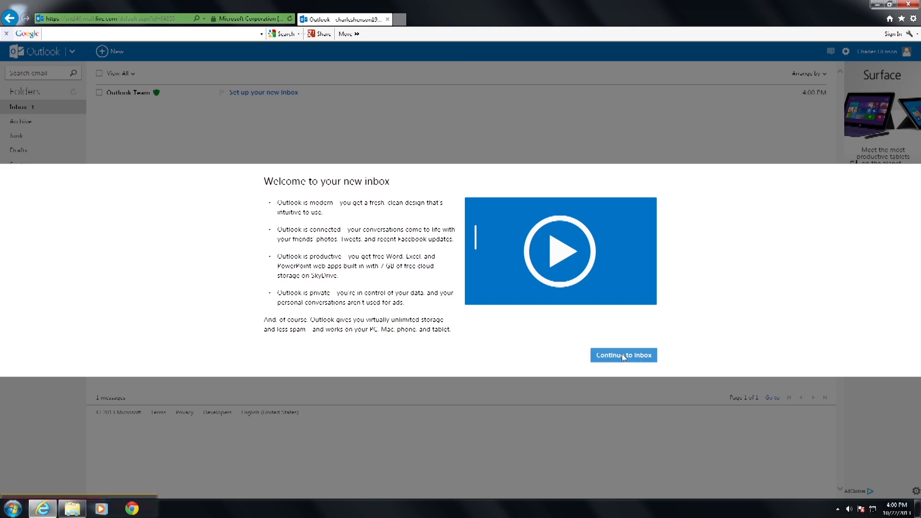
Step: Dismiss the Welcome to your new inbox overlay via Continue to inbox
{"action": "left_click", "coordinate": [624, 355]}
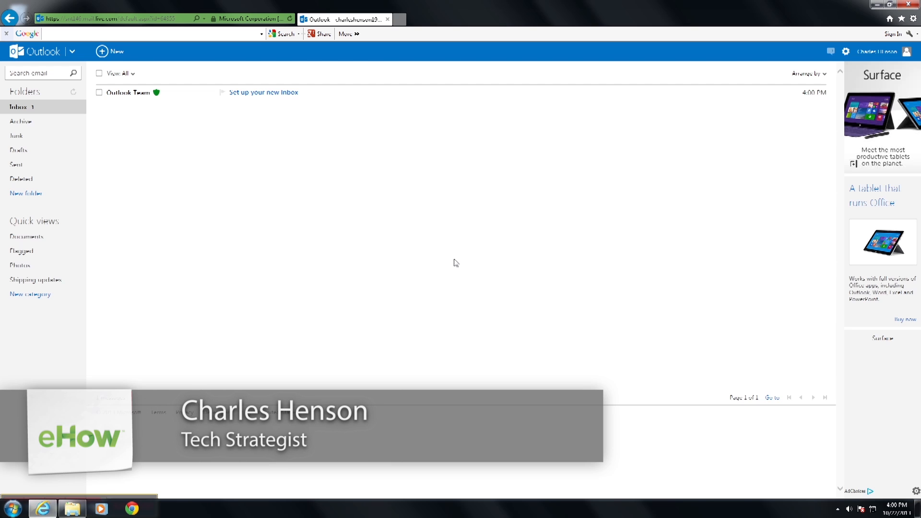
{"action": "left_click", "coordinate": [893, 5]}
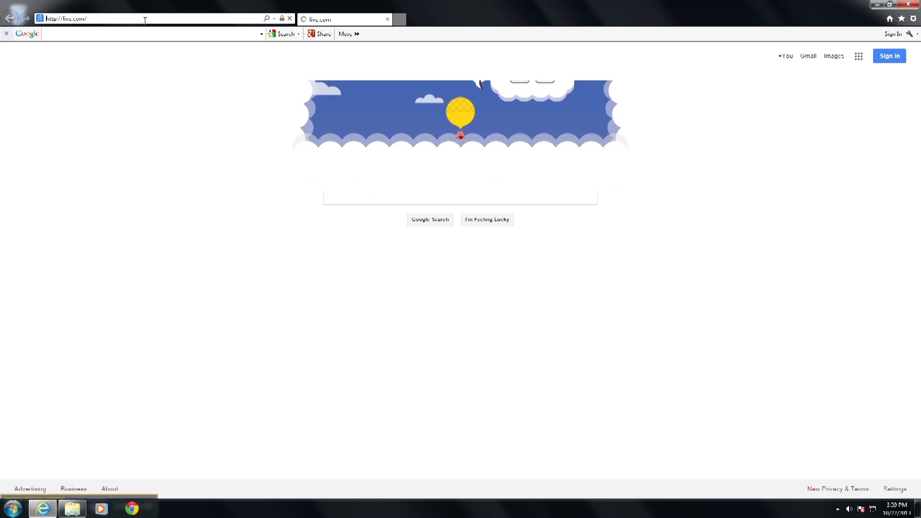
Step: Load live.com and start a new Microsoft account from the Sign up now link
{"action": "key", "text": "Enter"}
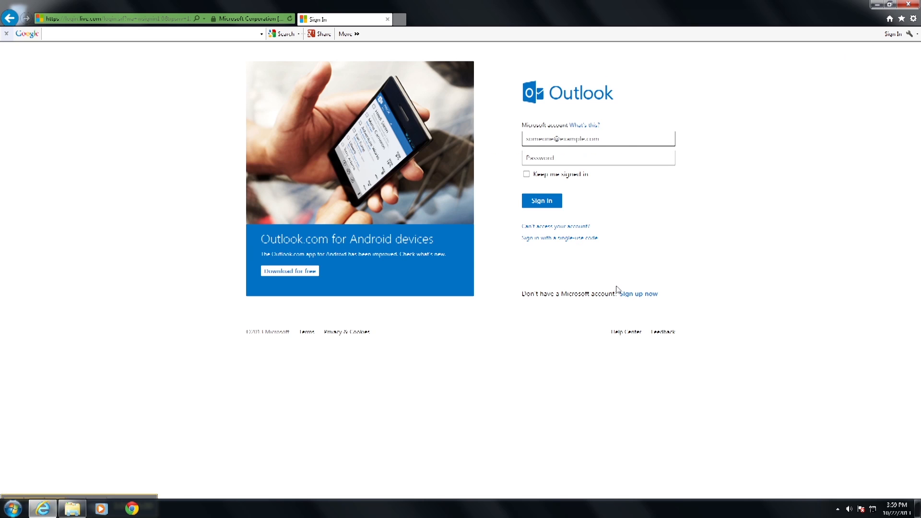
{"action": "mouse_move", "coordinate": [639, 294]}
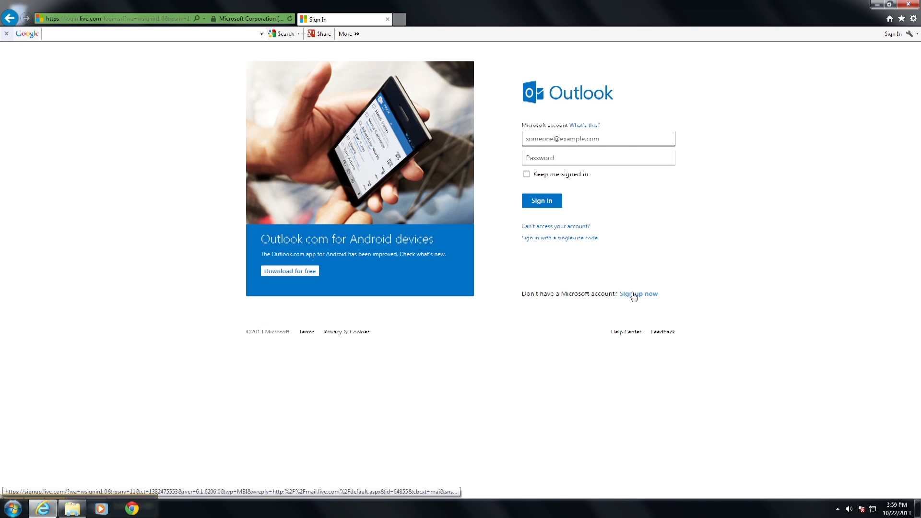
{"action": "left_click", "coordinate": [639, 293]}
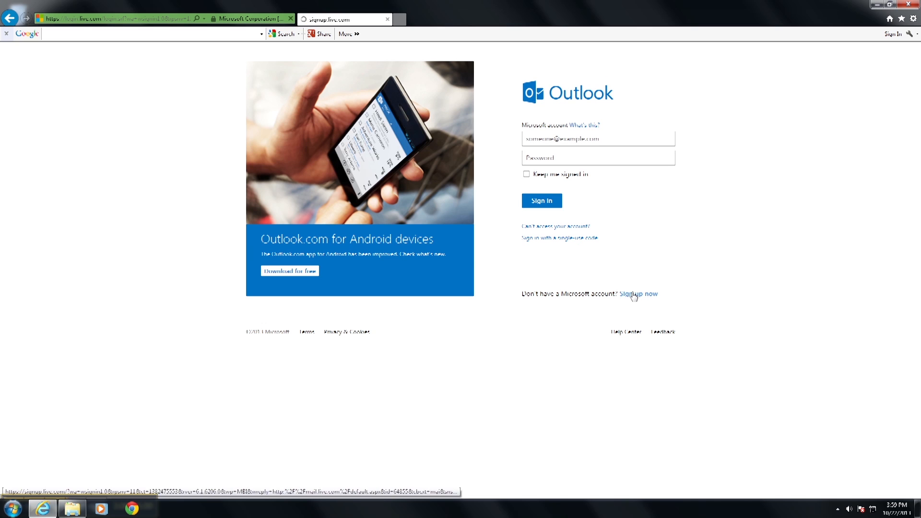
Step: Enter 'Charles' as the first name on the Microsoft account sign-up form
{"action": "left_click", "coordinate": [639, 293]}
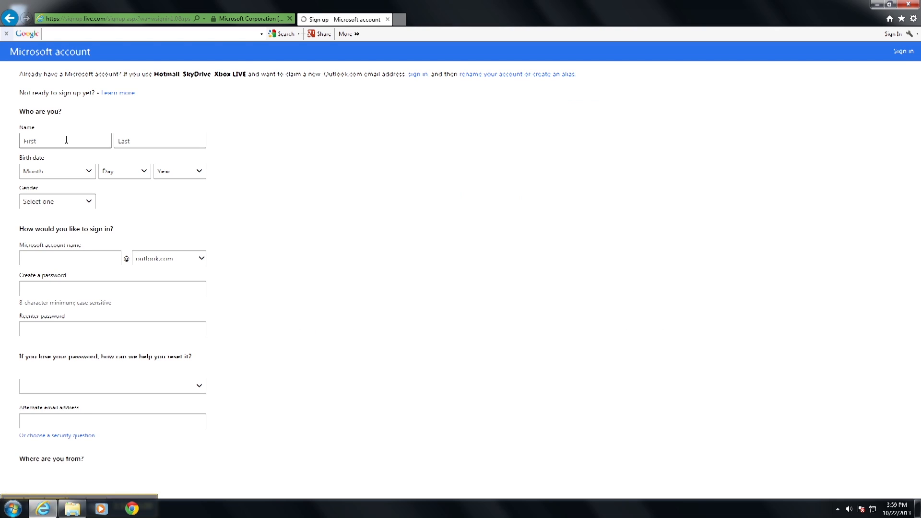
{"action": "type", "text": "c"}
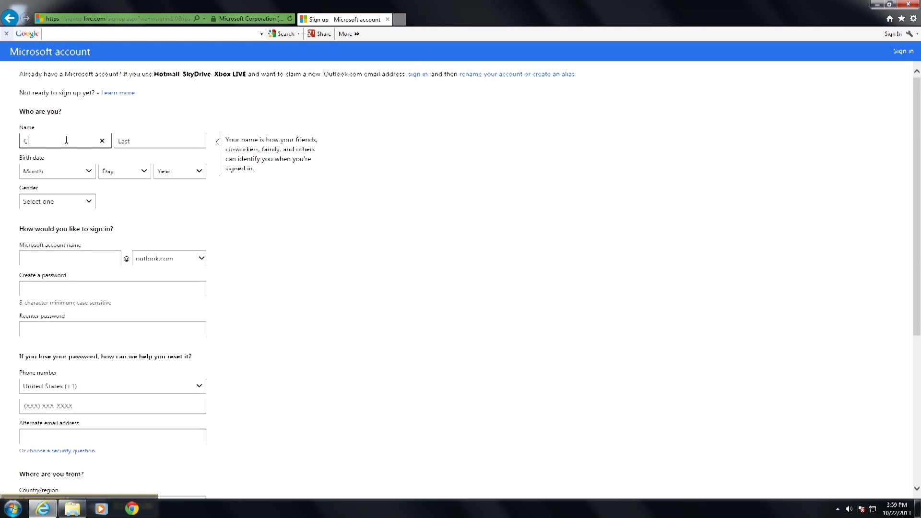
{"action": "type", "text": "Charles"}
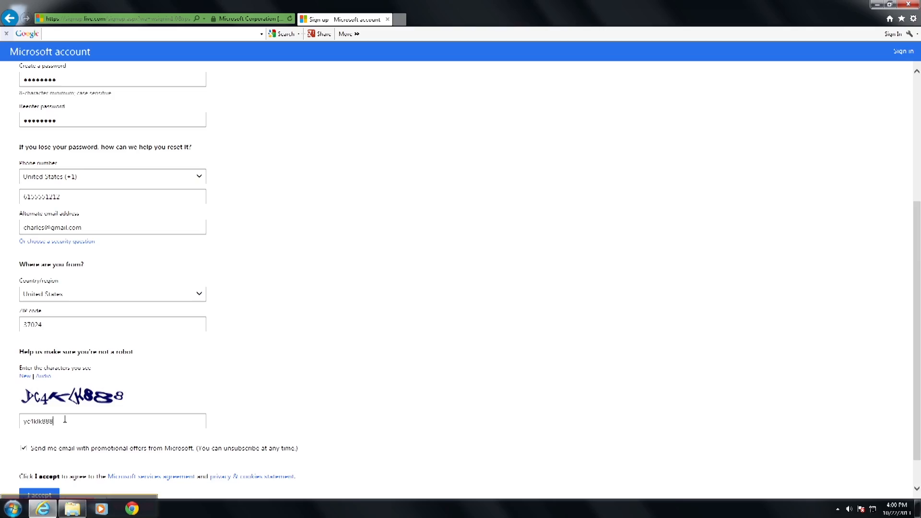
Step: Opt out of promotional emails and submit the form with I accept
{"action": "scroll", "scroll_direction": "down", "scroll_amount": 3}
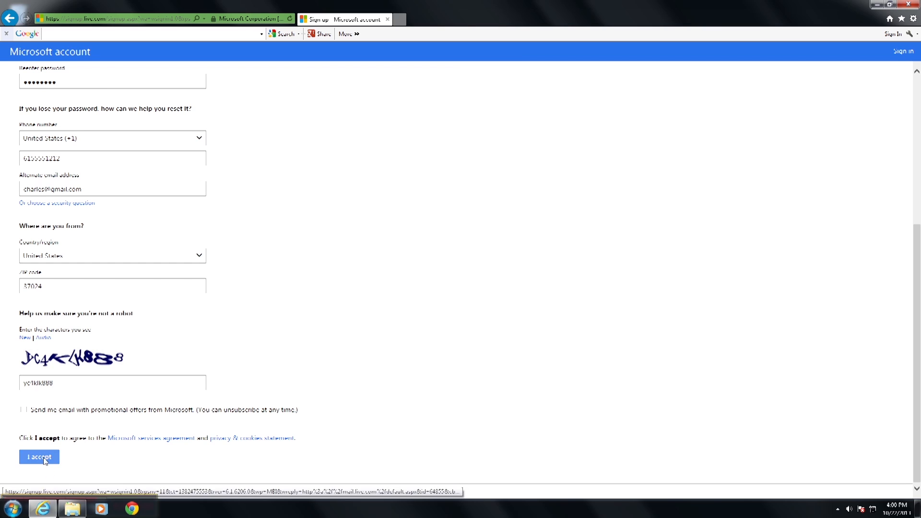
{"action": "left_click", "coordinate": [38, 456]}
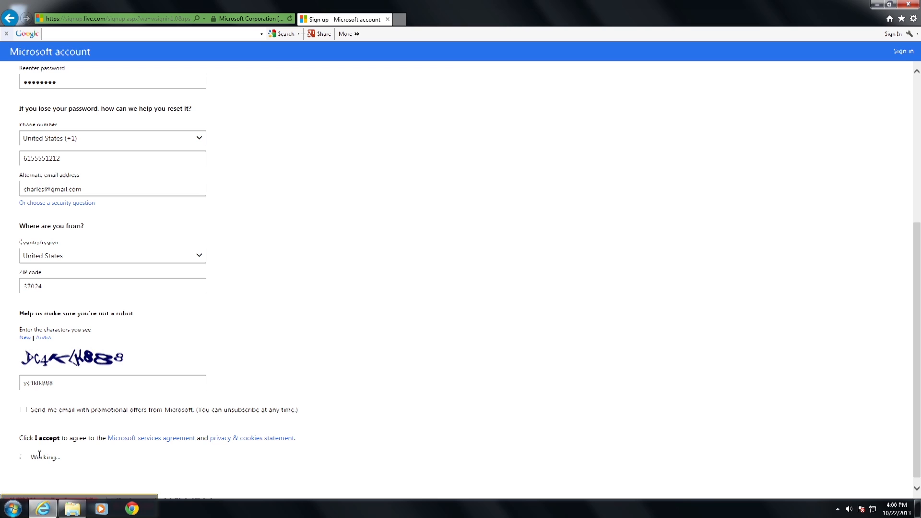
Step: Reach the new account's inbox and dismiss its welcome dialog via Continue to inbox
{"action": "left_click", "coordinate": [46, 437]}
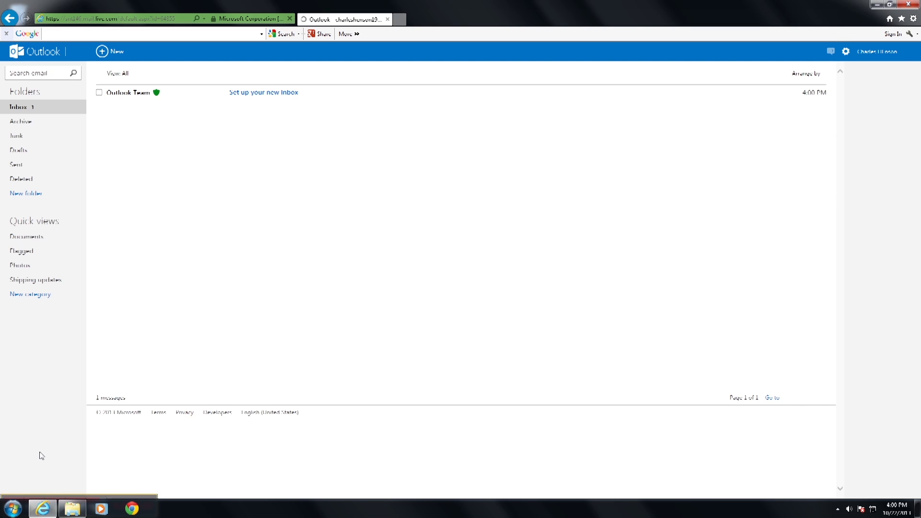
{"action": "left_click", "coordinate": [262, 92]}
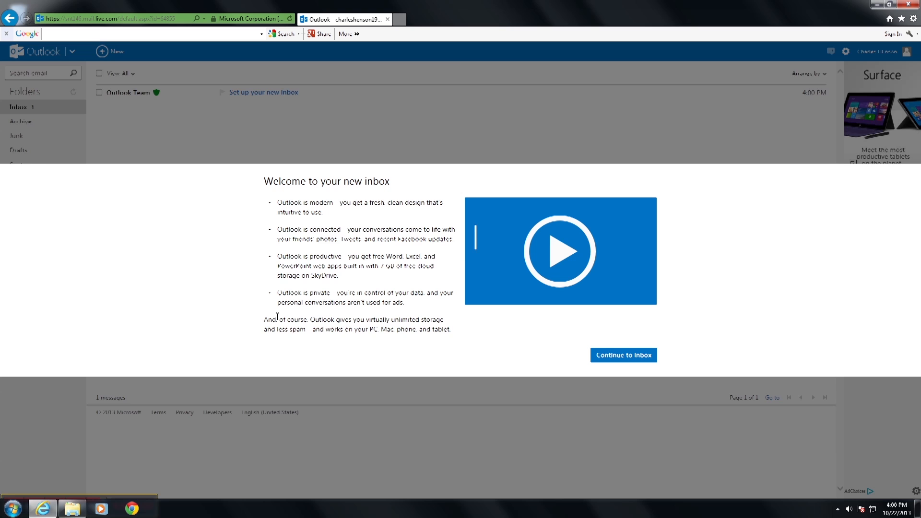
{"action": "left_click", "coordinate": [624, 355]}
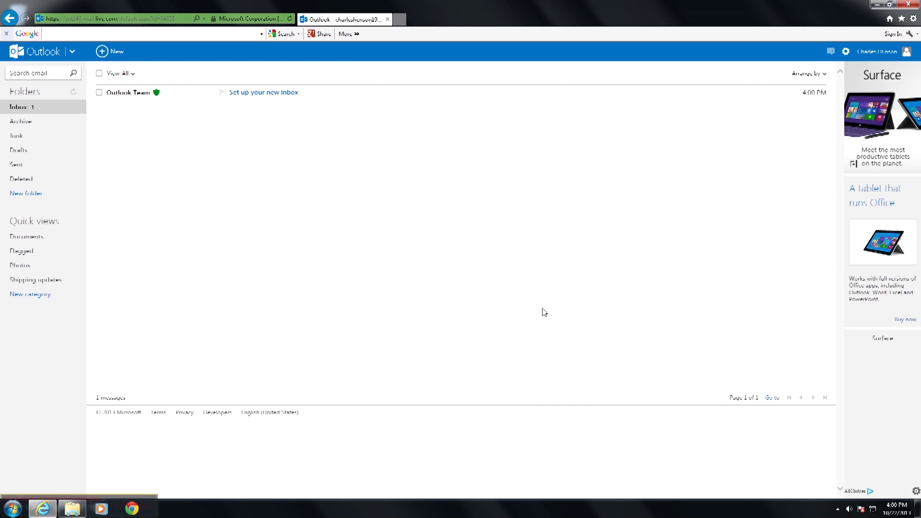
{"action": "mouse_move", "coordinate": [453, 263]}
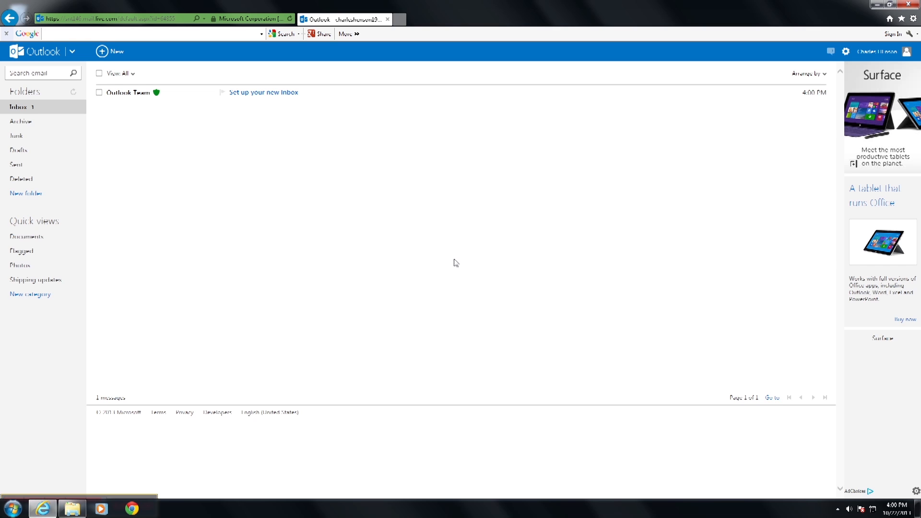